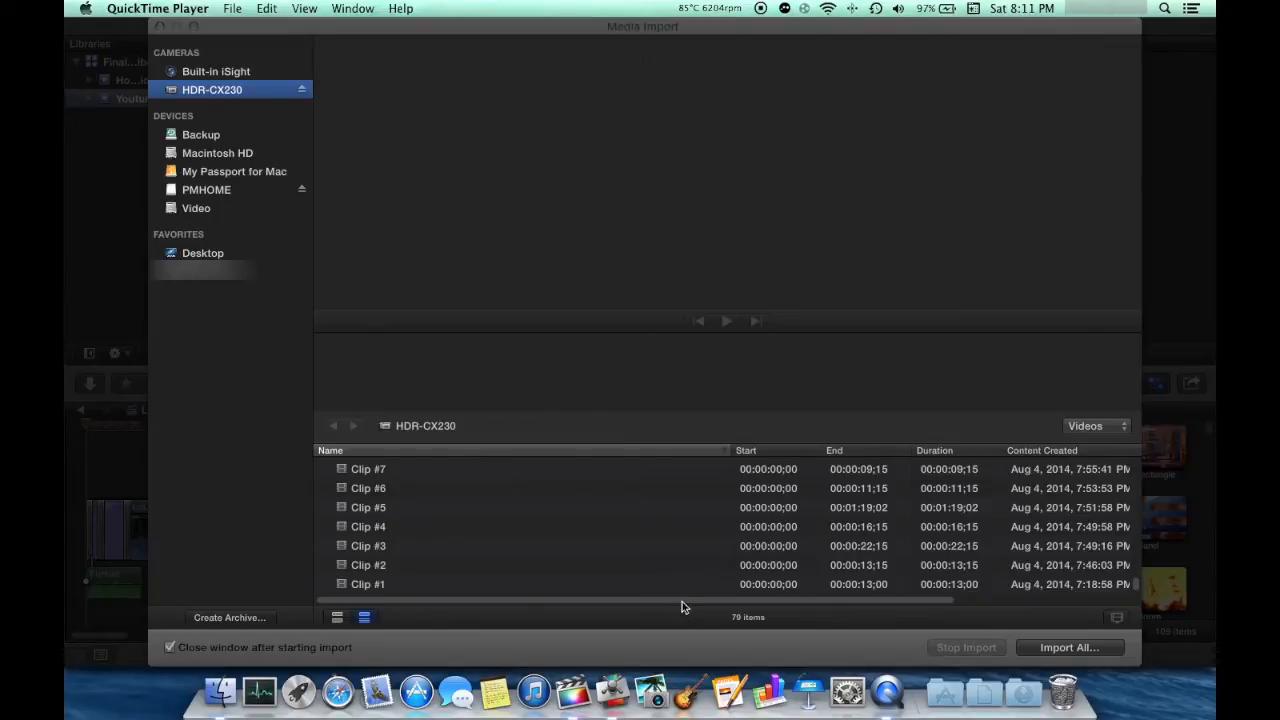
pyautogui.moveTo(588, 556)
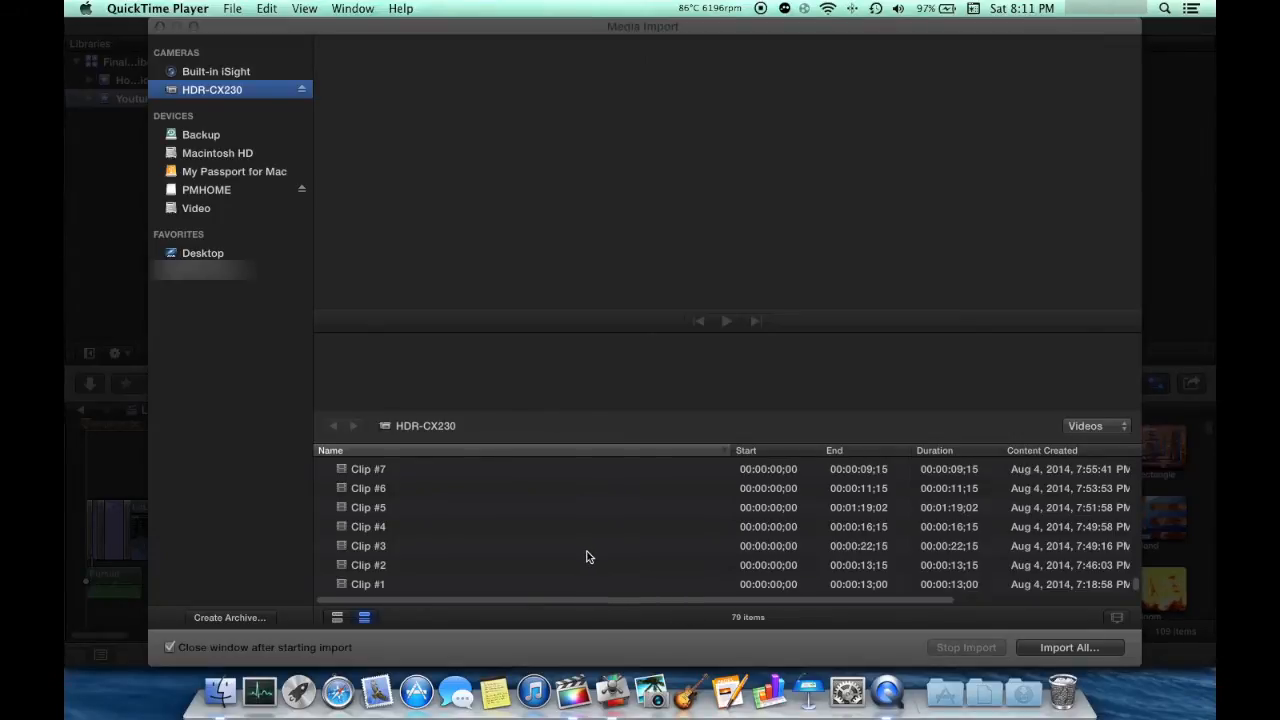
pyautogui.moveTo(576, 560)
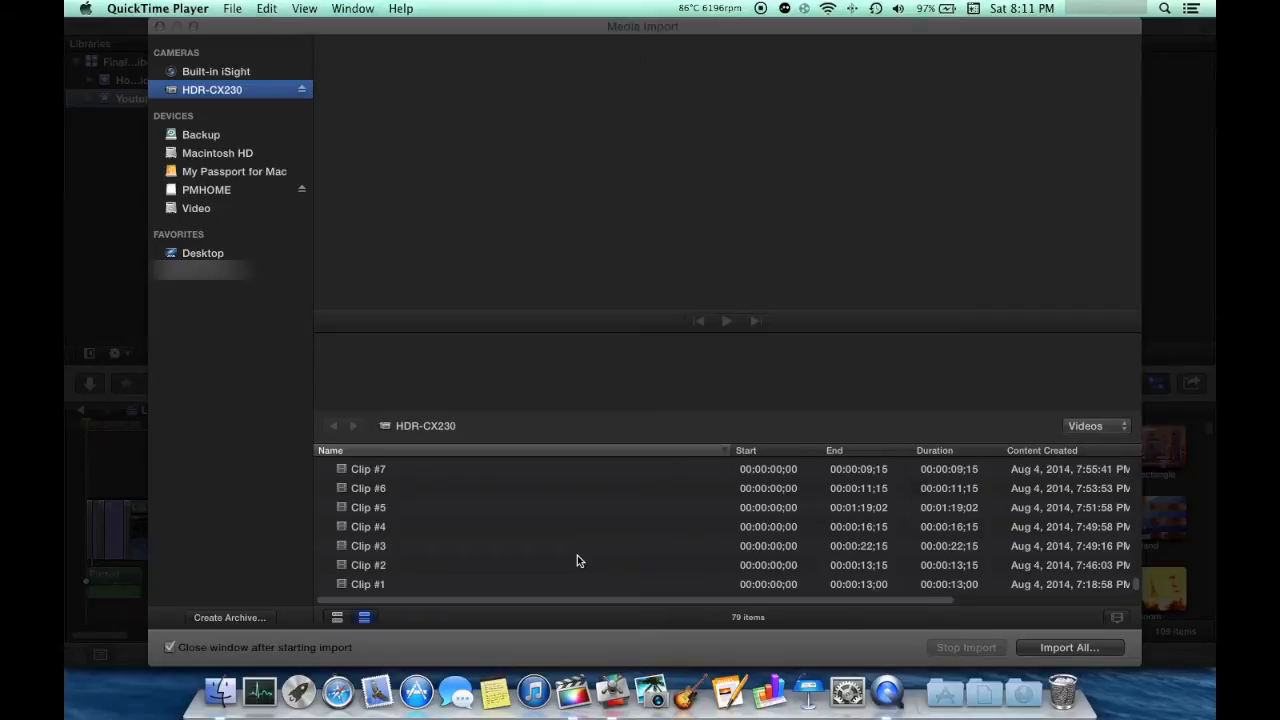
pyautogui.moveTo(436, 520)
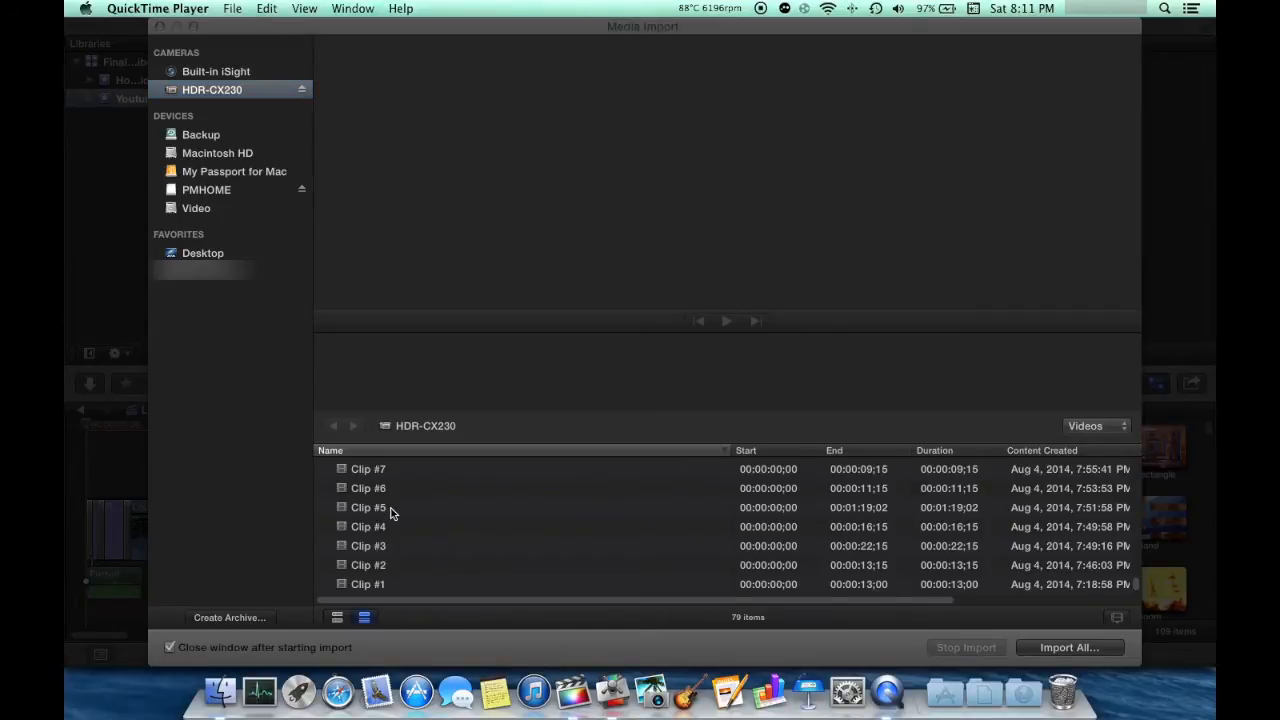
# Import Clip #5 and Clip #6 together into the existing Youtube event.
pyautogui.click(368, 508)
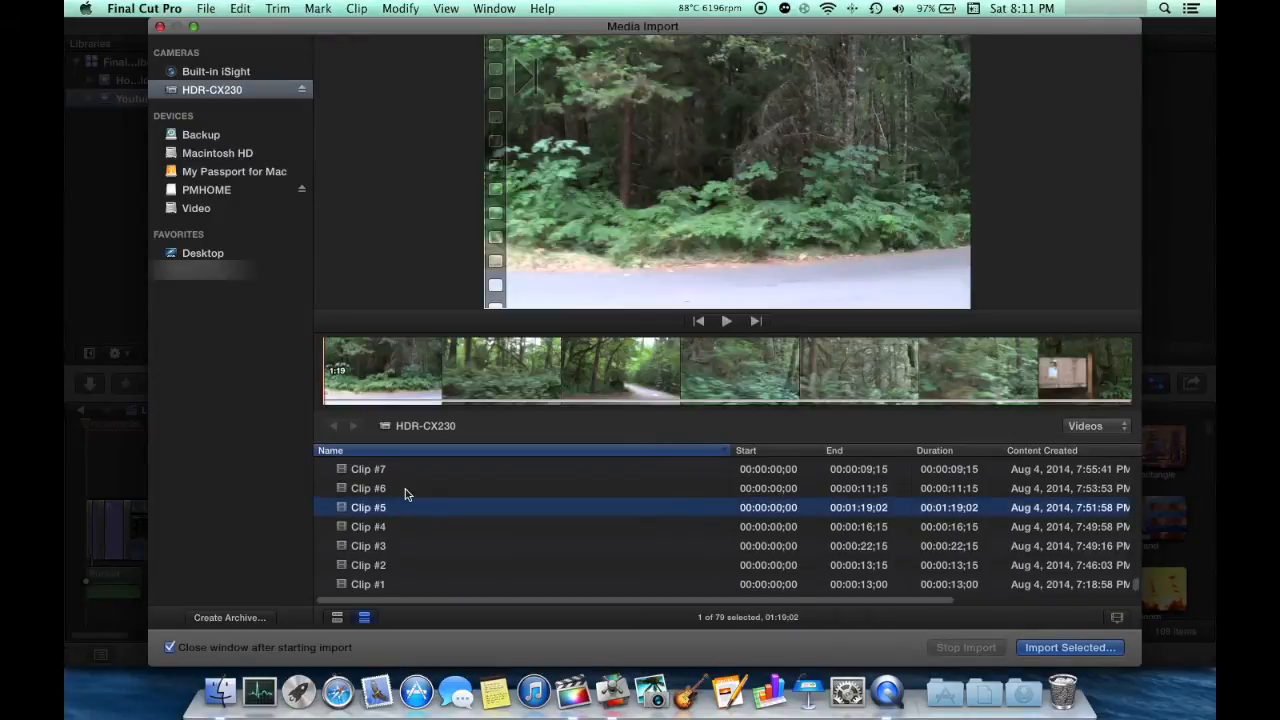
pyautogui.click(368, 488)
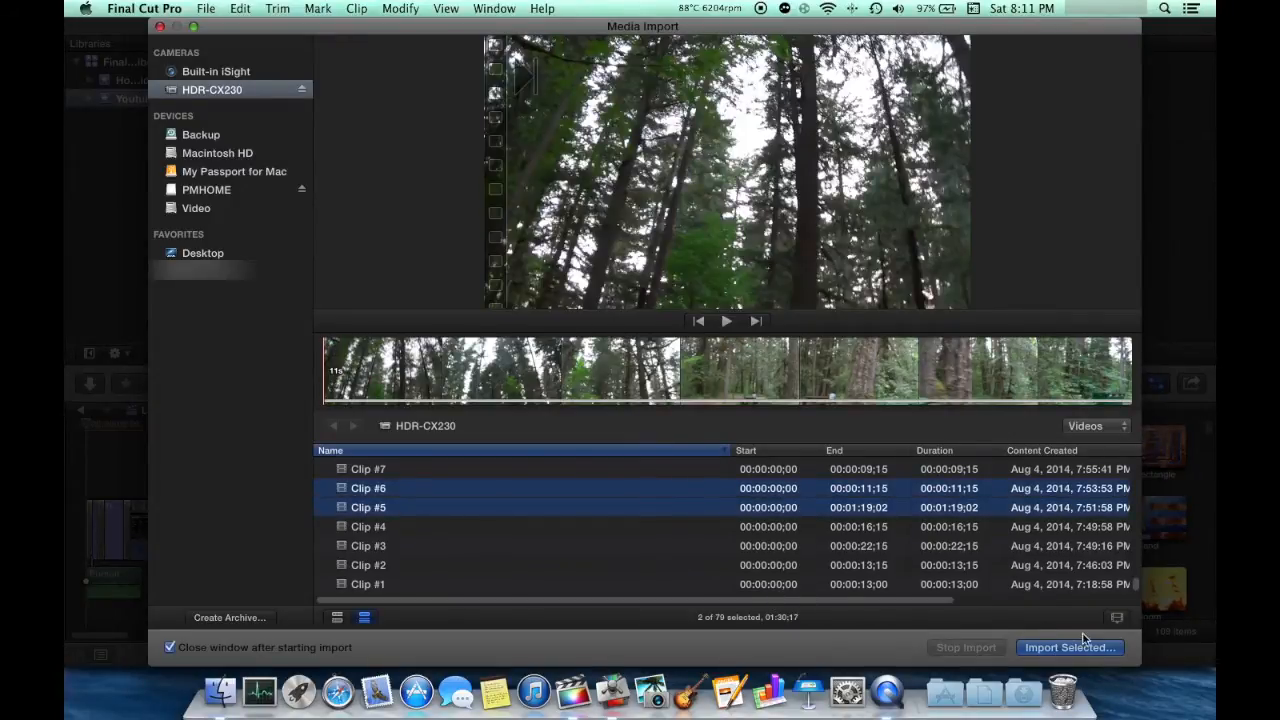
pyautogui.click(1068, 648)
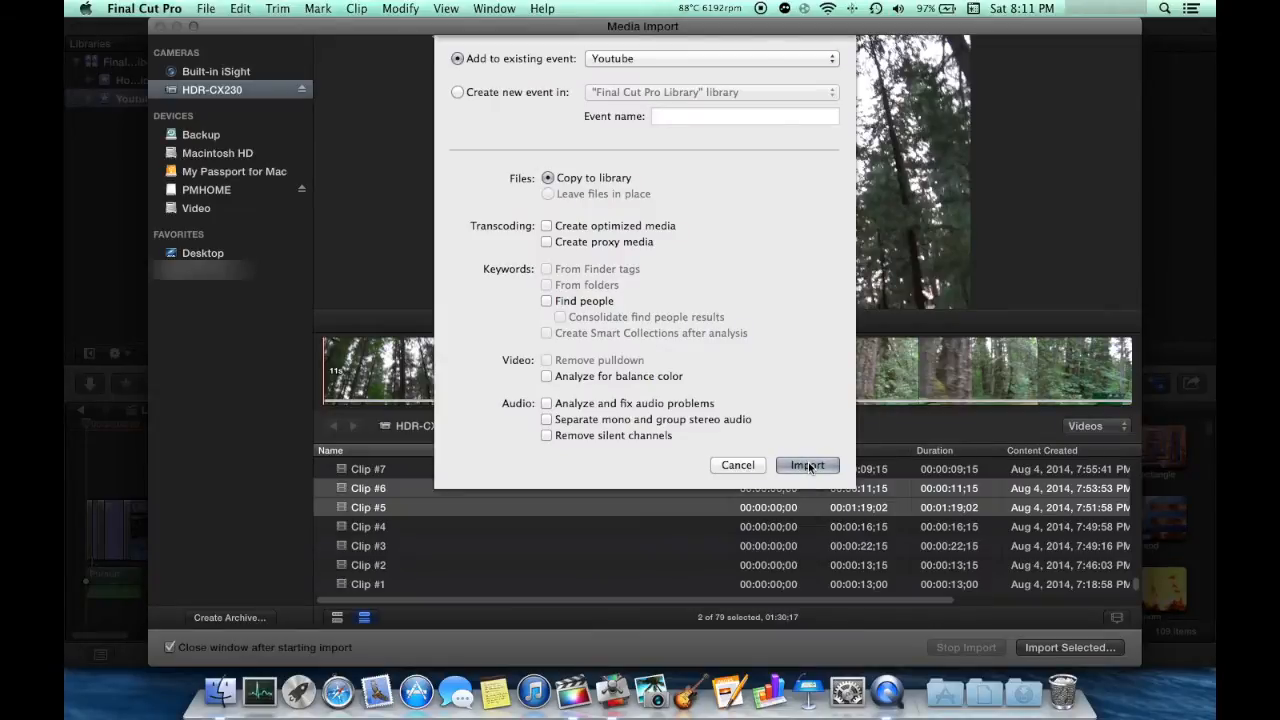
pyautogui.click(806, 464)
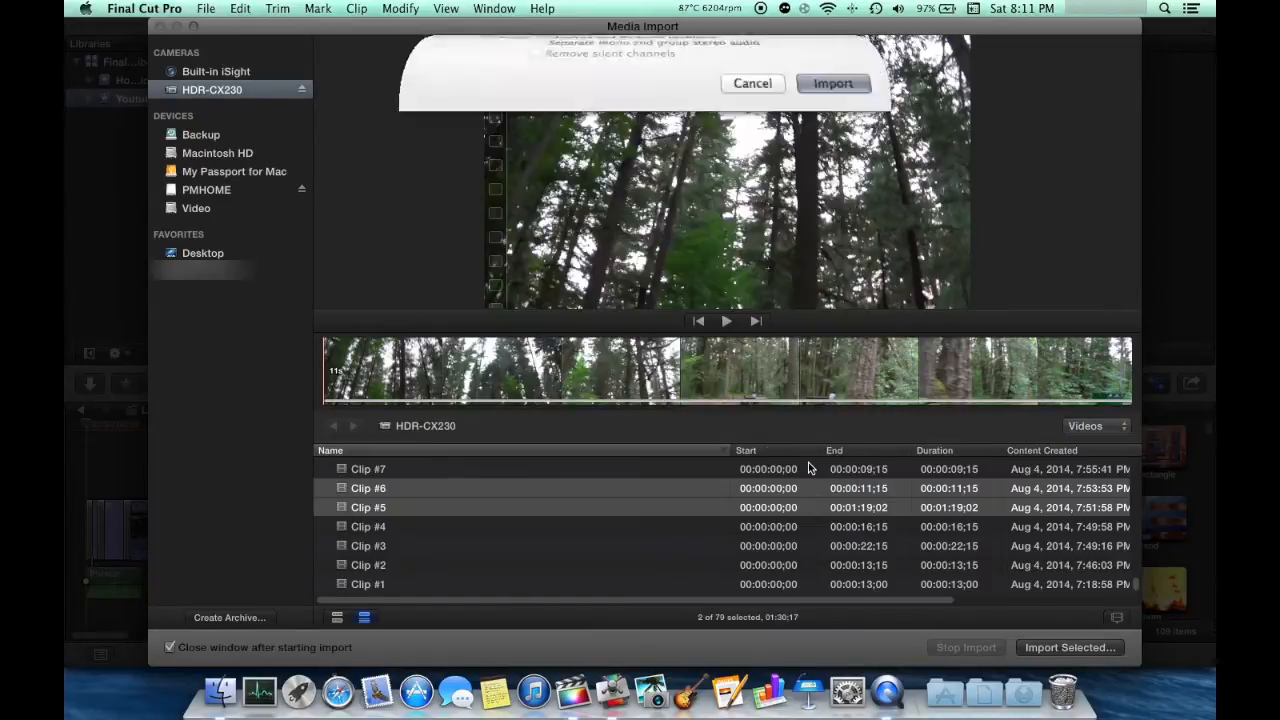
pyautogui.click(752, 84)
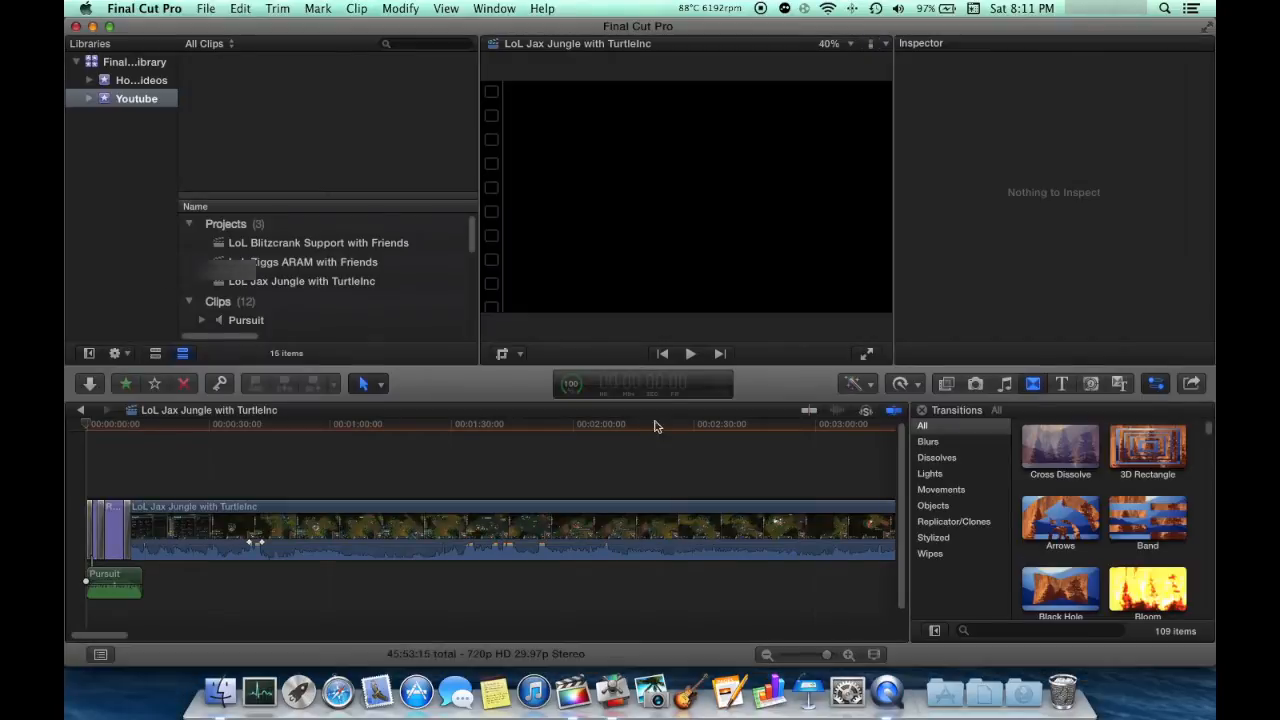
# Create project 'Test' with custom settings based on the first video clip.
pyautogui.click(278, 8)
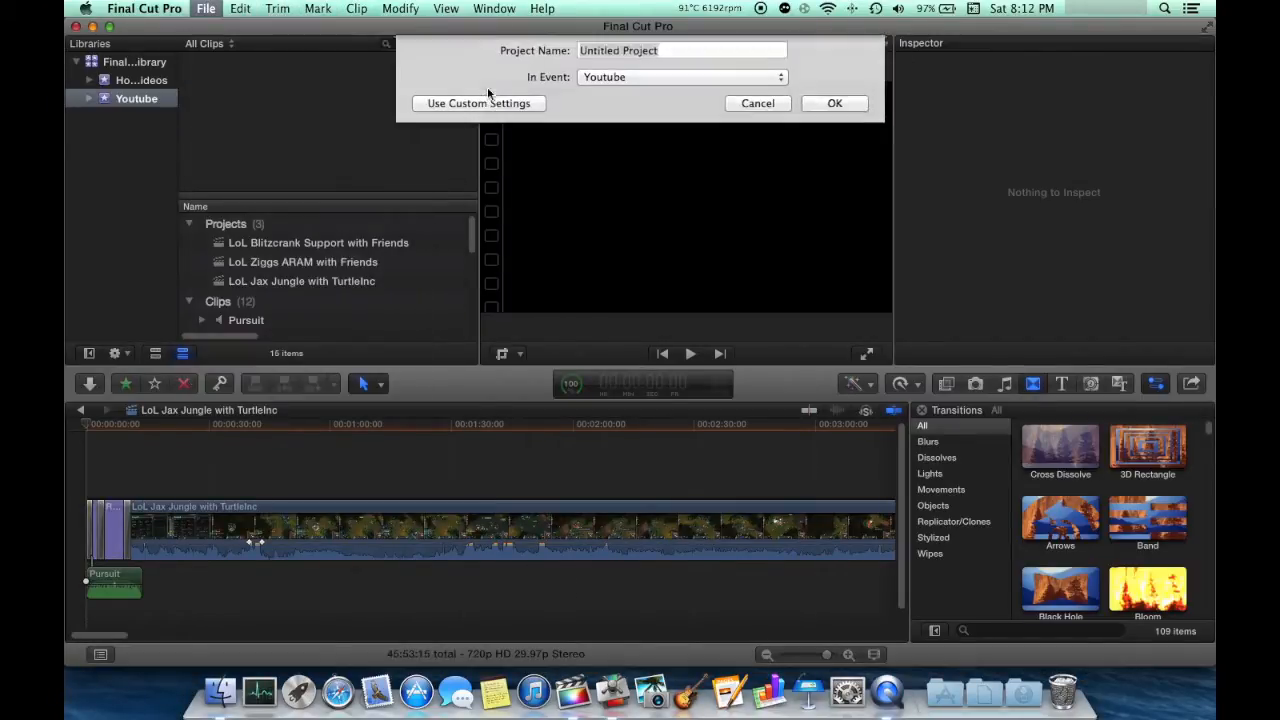
pyautogui.click(684, 50)
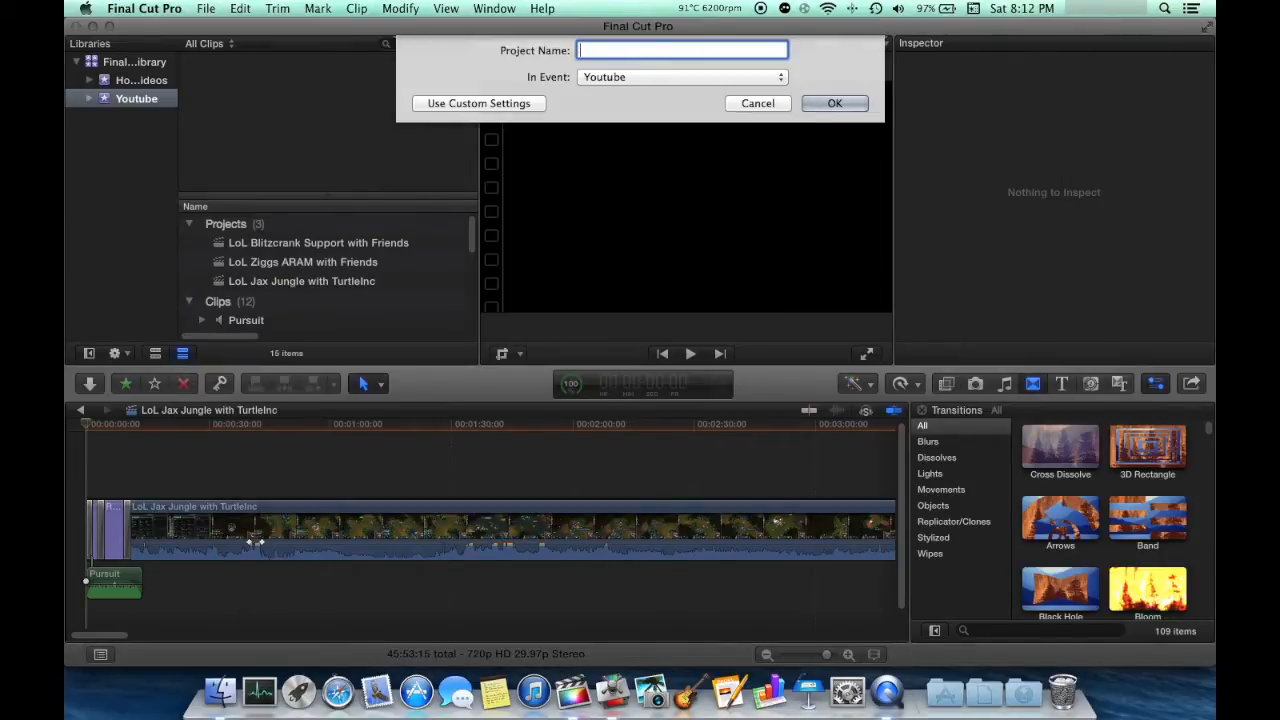
pyautogui.write('Test')
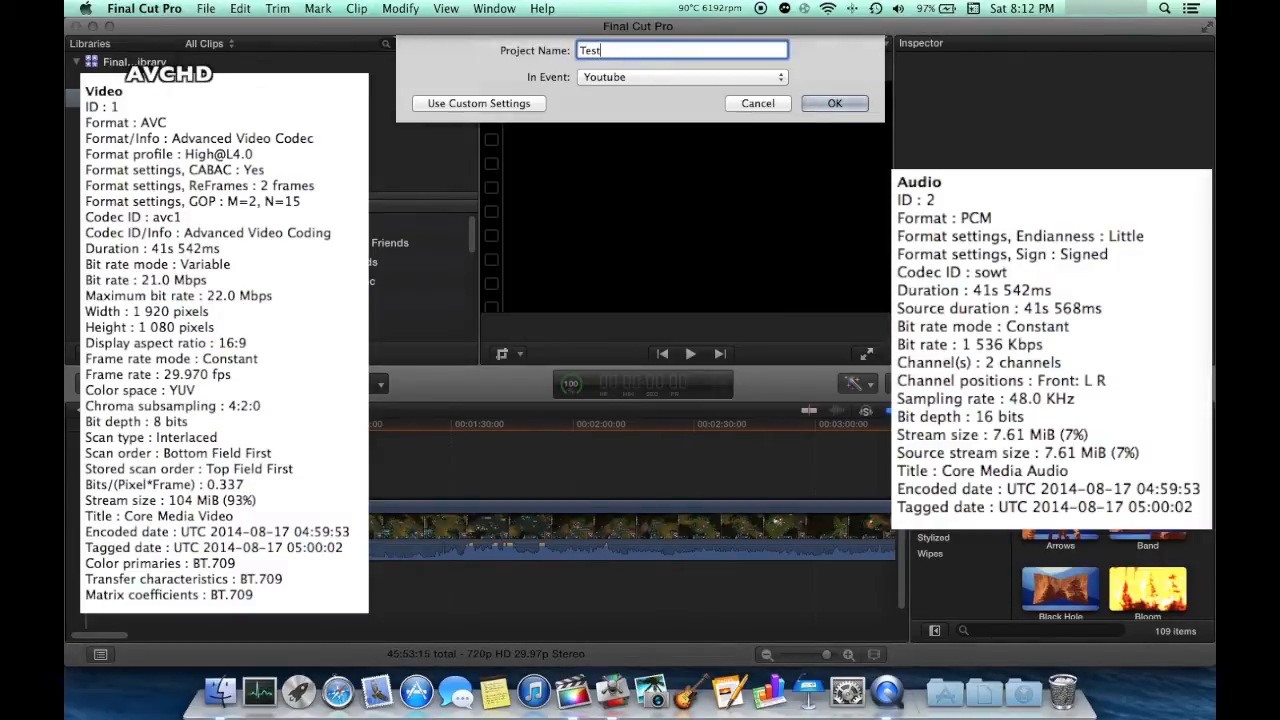
pyautogui.click(478, 104)
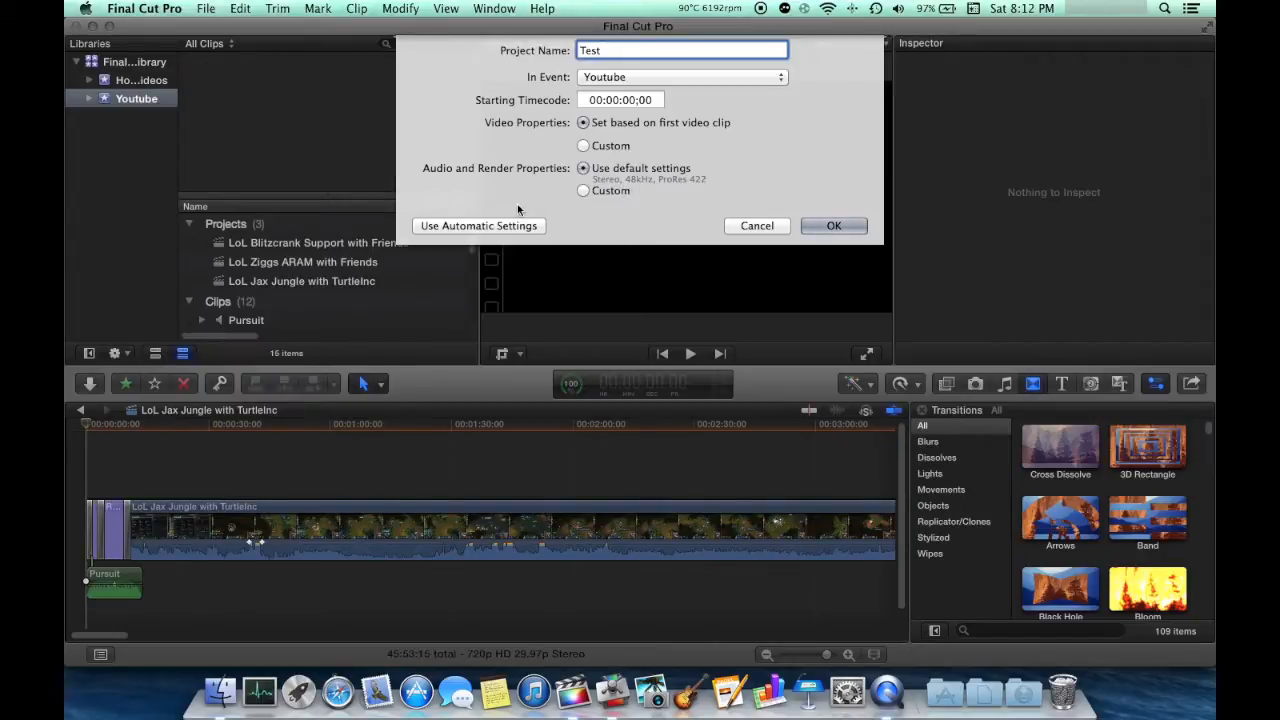
pyautogui.click(834, 224)
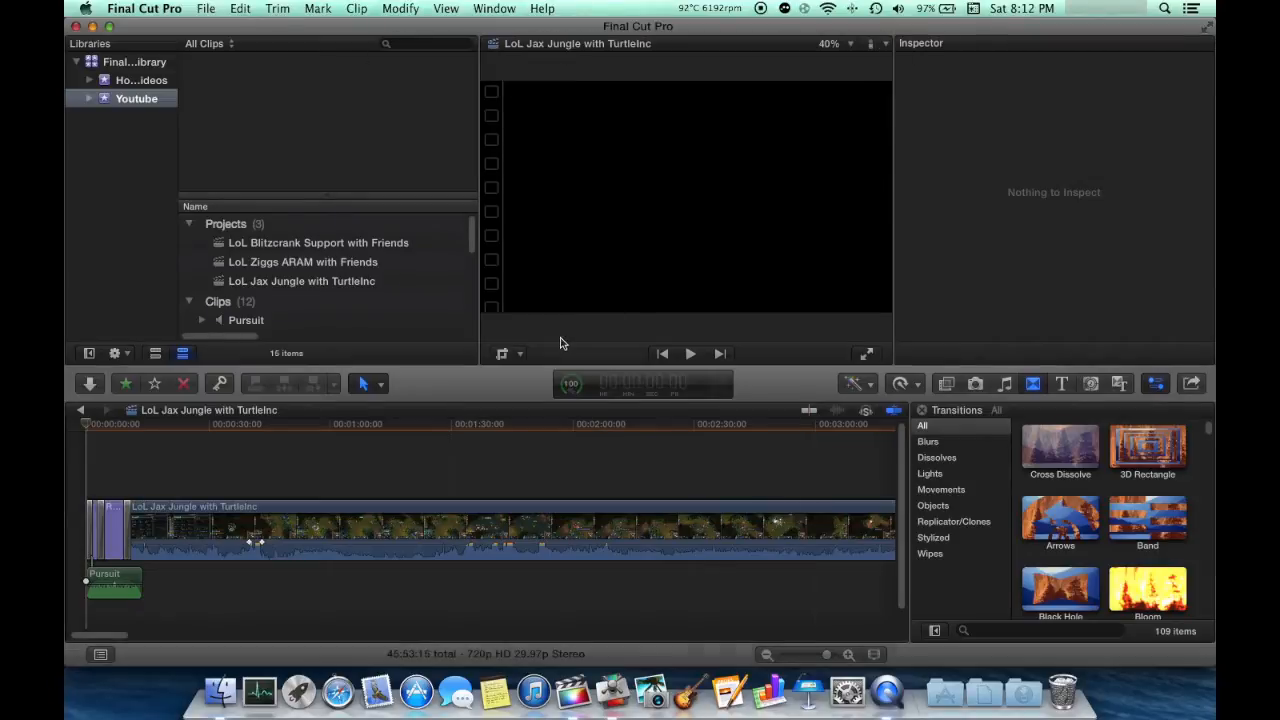
pyautogui.moveTo(508, 388)
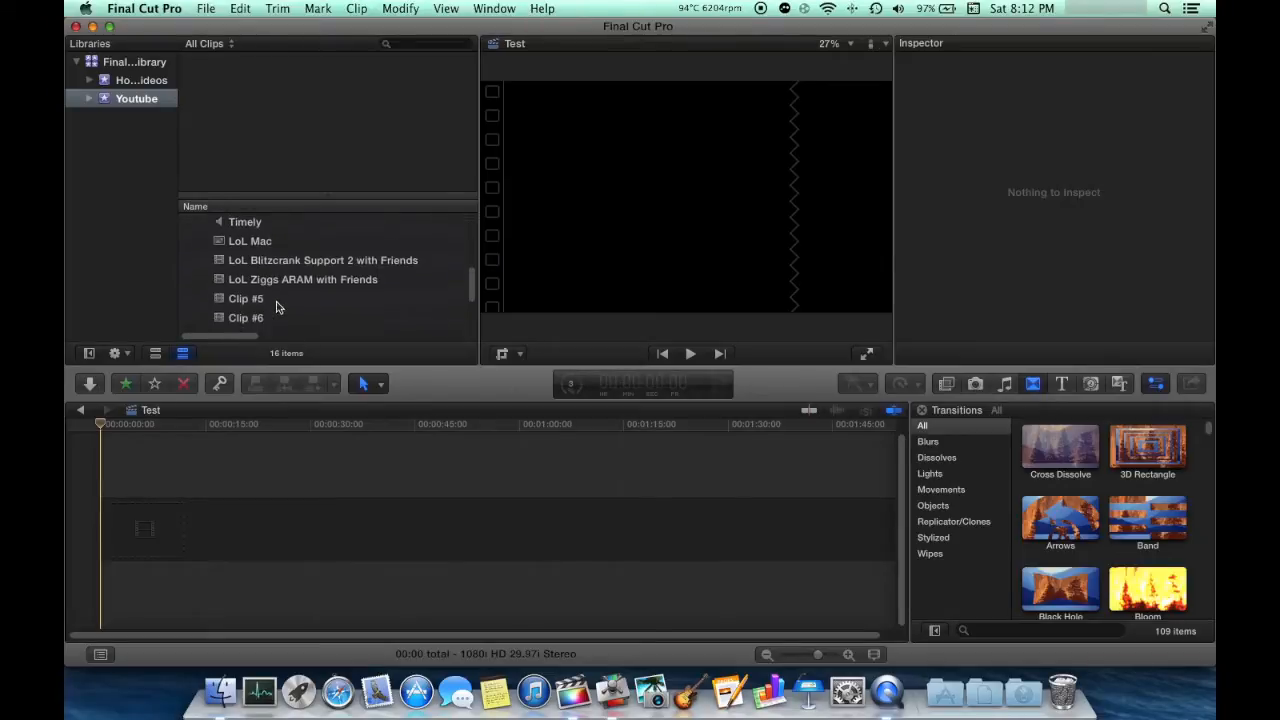
# Select Clip #5 and Clip #6 and apply the Clip Date/Time custom name.
pyautogui.scroll(-3)
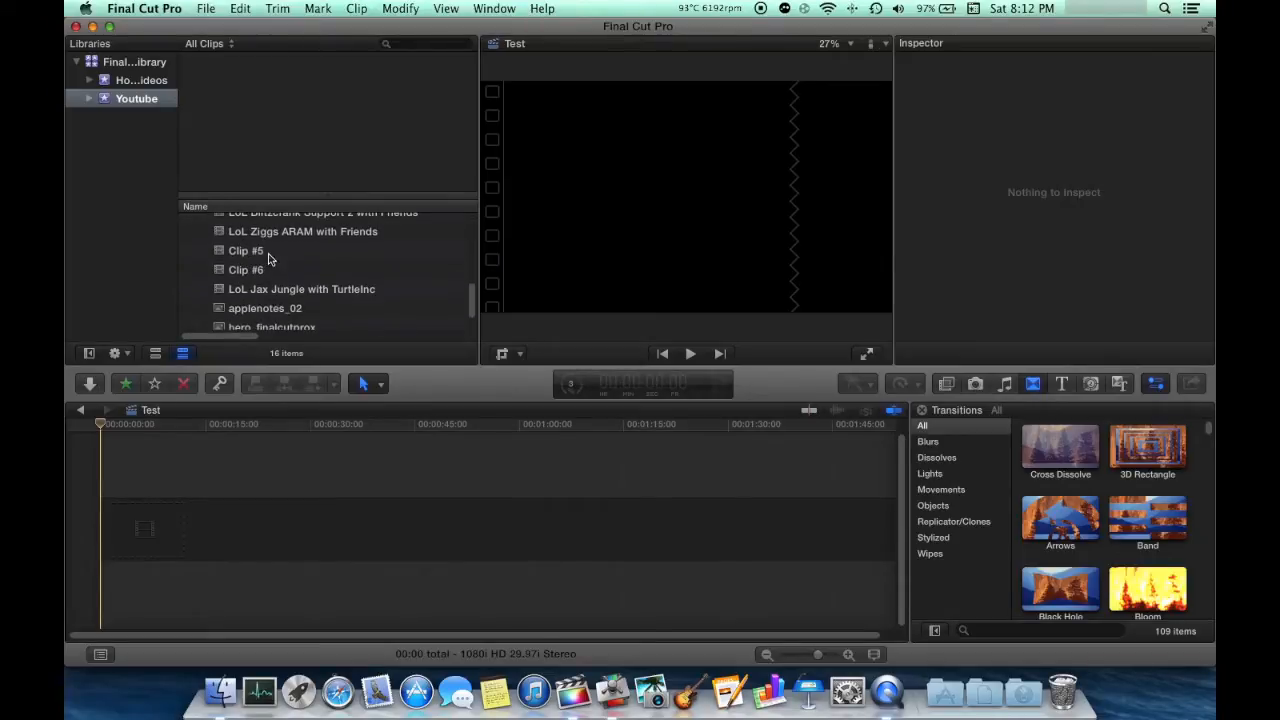
pyautogui.click(246, 250)
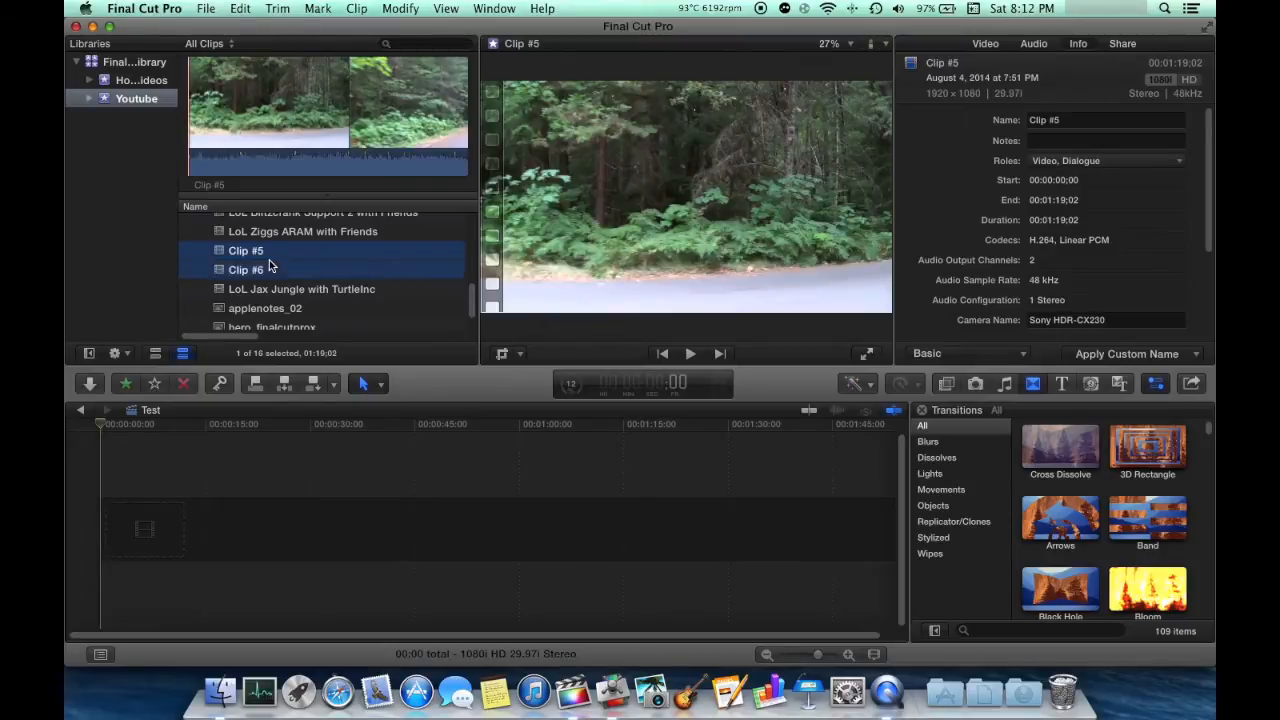
pyautogui.click(1128, 352)
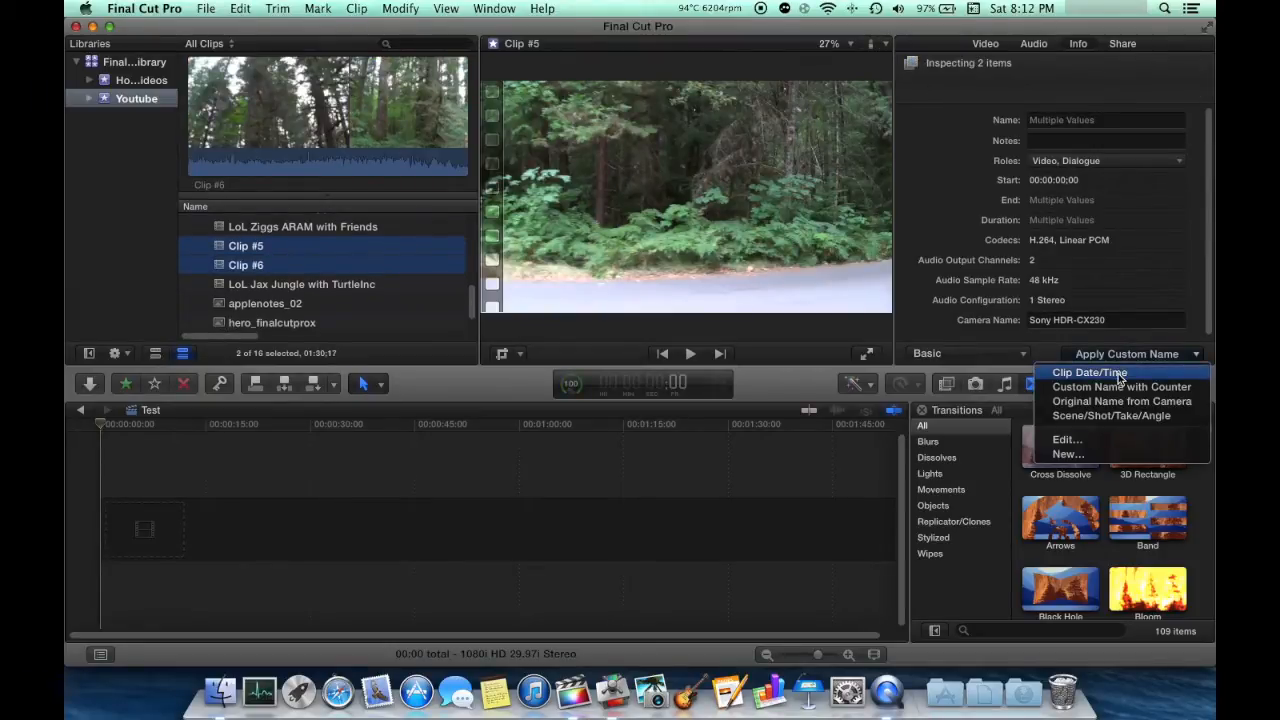
pyautogui.click(1088, 372)
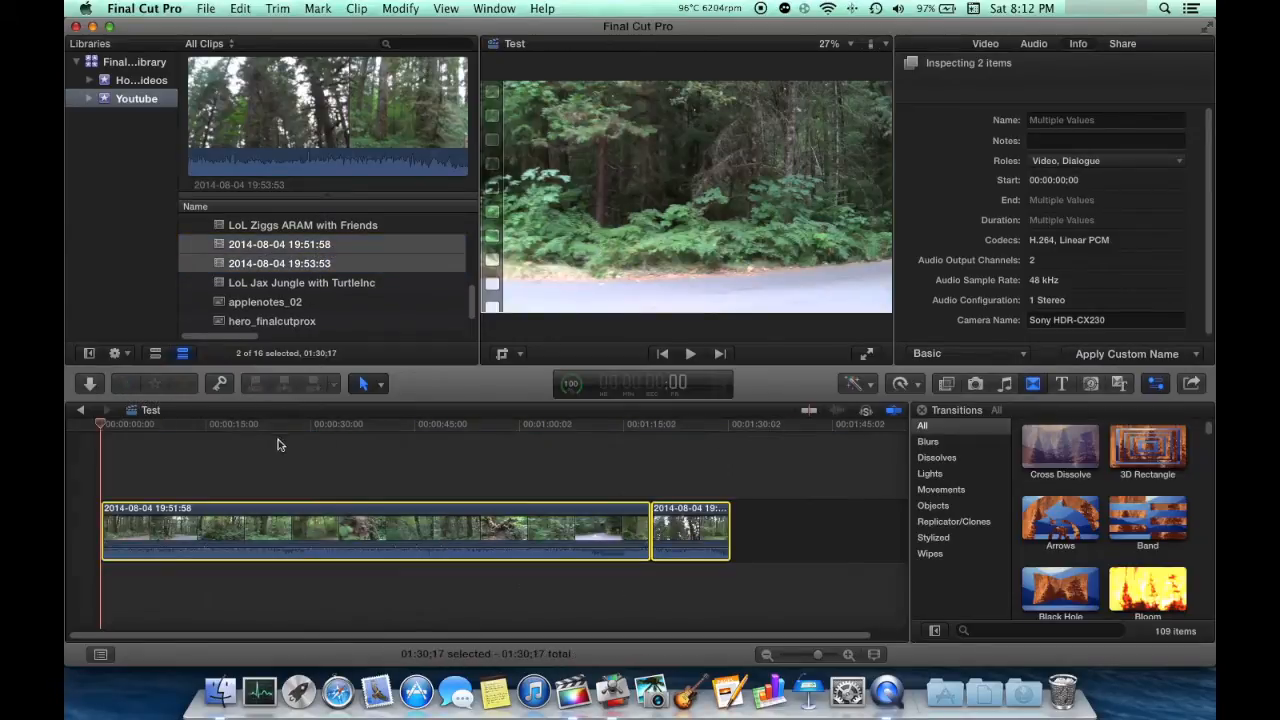
# Send the Test project to Compressor via File > Send to Compressor.
pyautogui.click(280, 424)
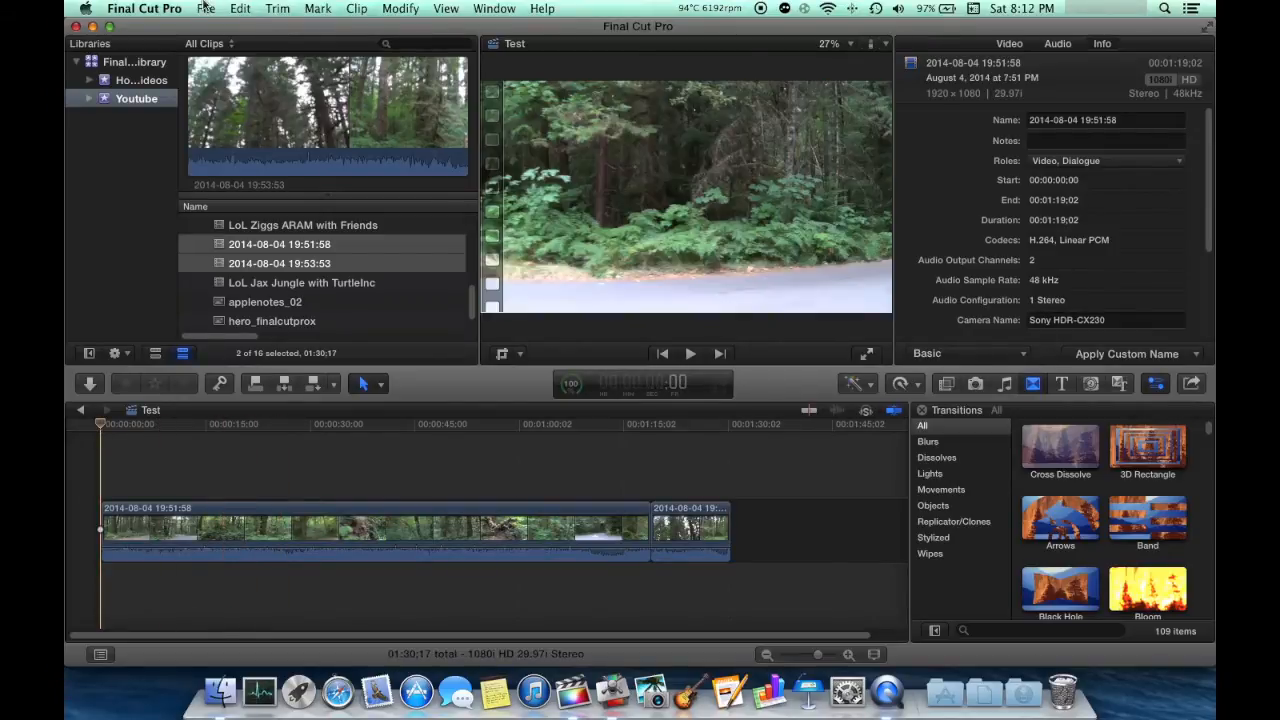
pyautogui.click(204, 8)
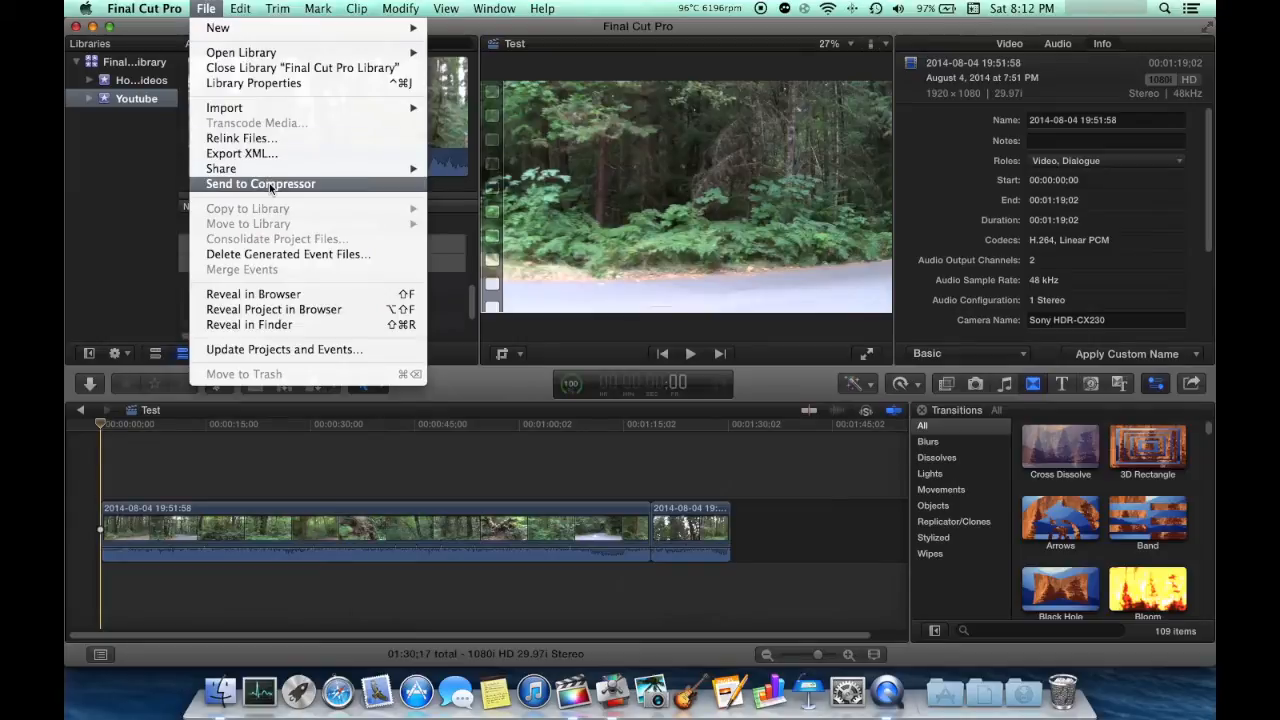
pyautogui.click(260, 184)
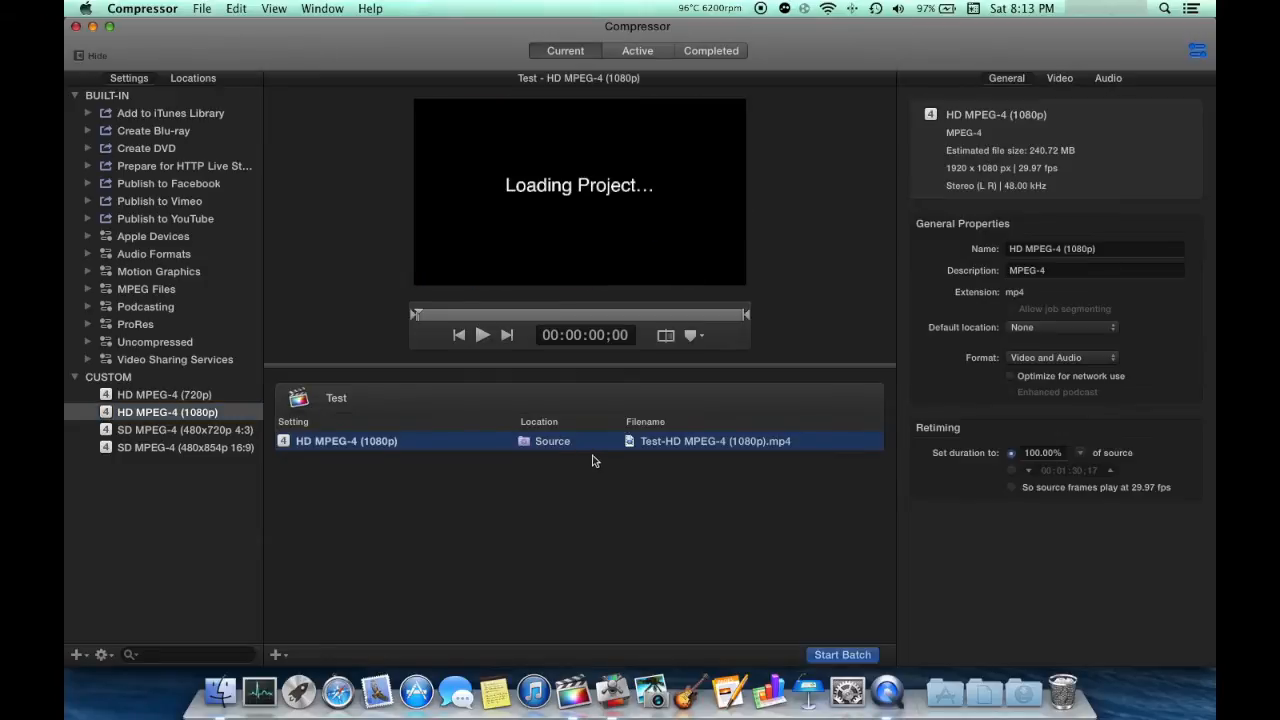
pyautogui.moveTo(1090, 88)
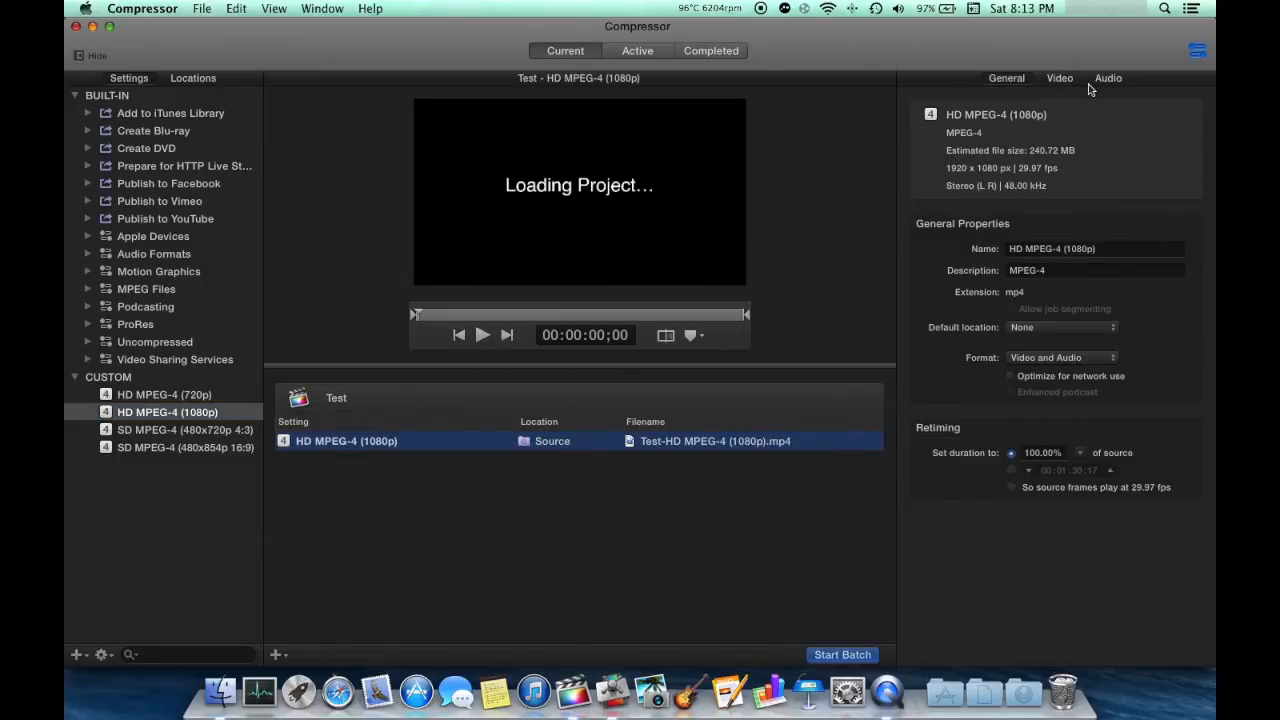
# Review Video Properties, Cropping & Padding and Quality, then the Audio properties.
pyautogui.click(1060, 78)
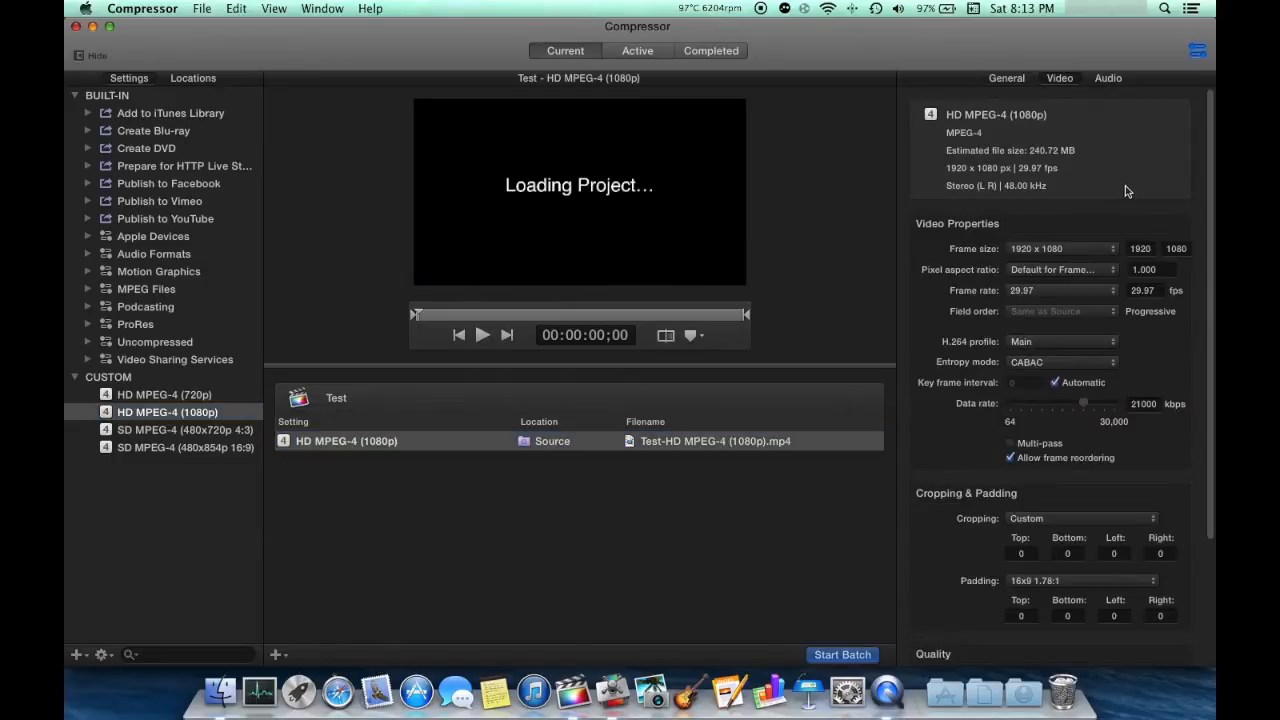
pyautogui.scroll(-3)
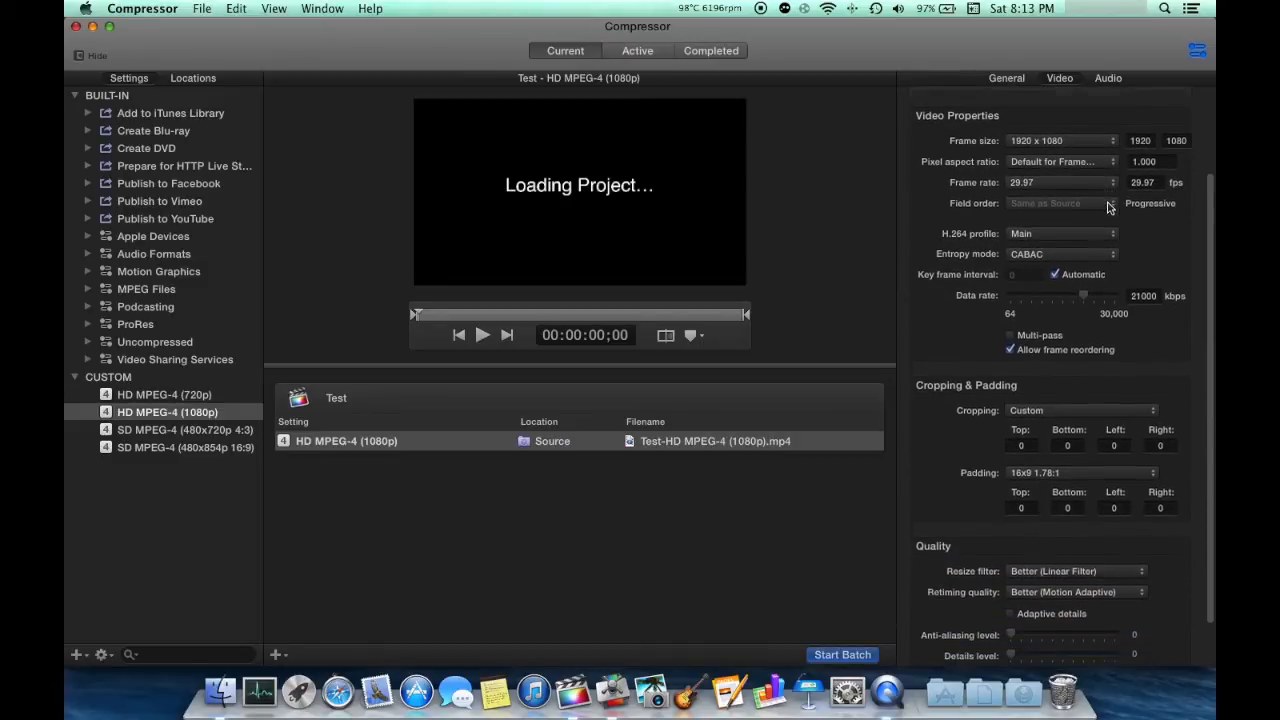
pyautogui.scroll(-3)
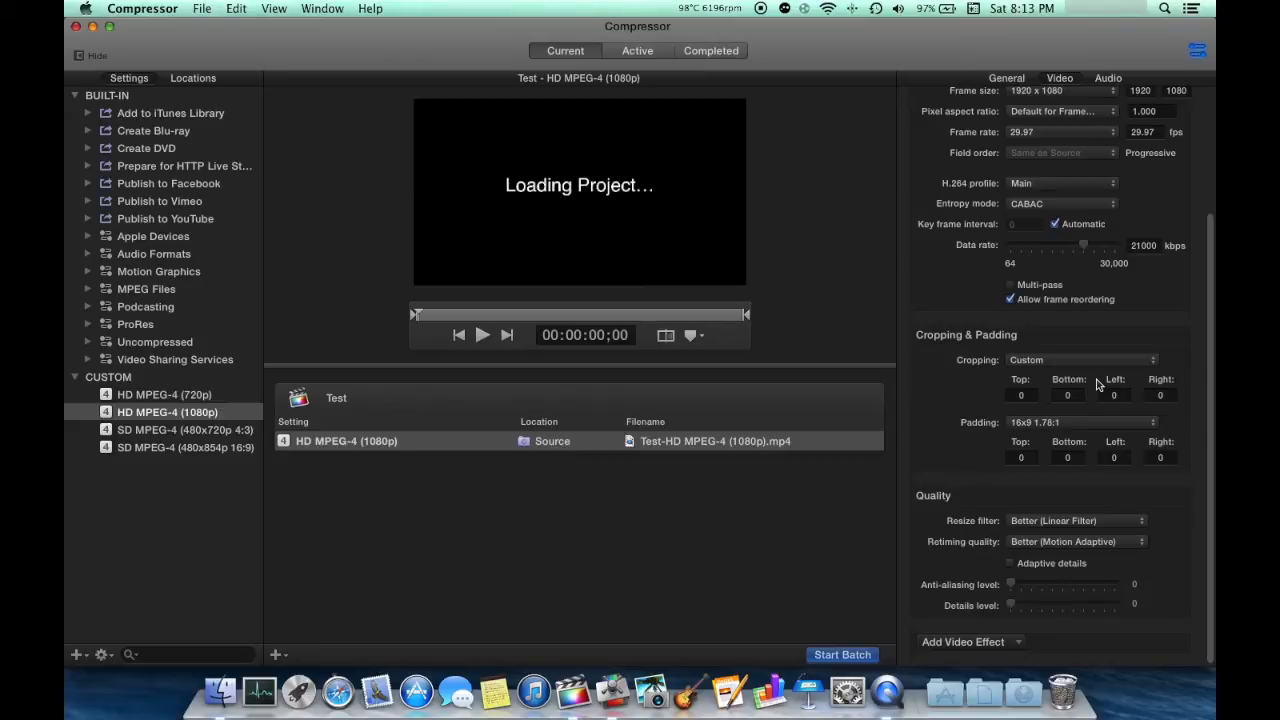
pyautogui.moveTo(1058, 548)
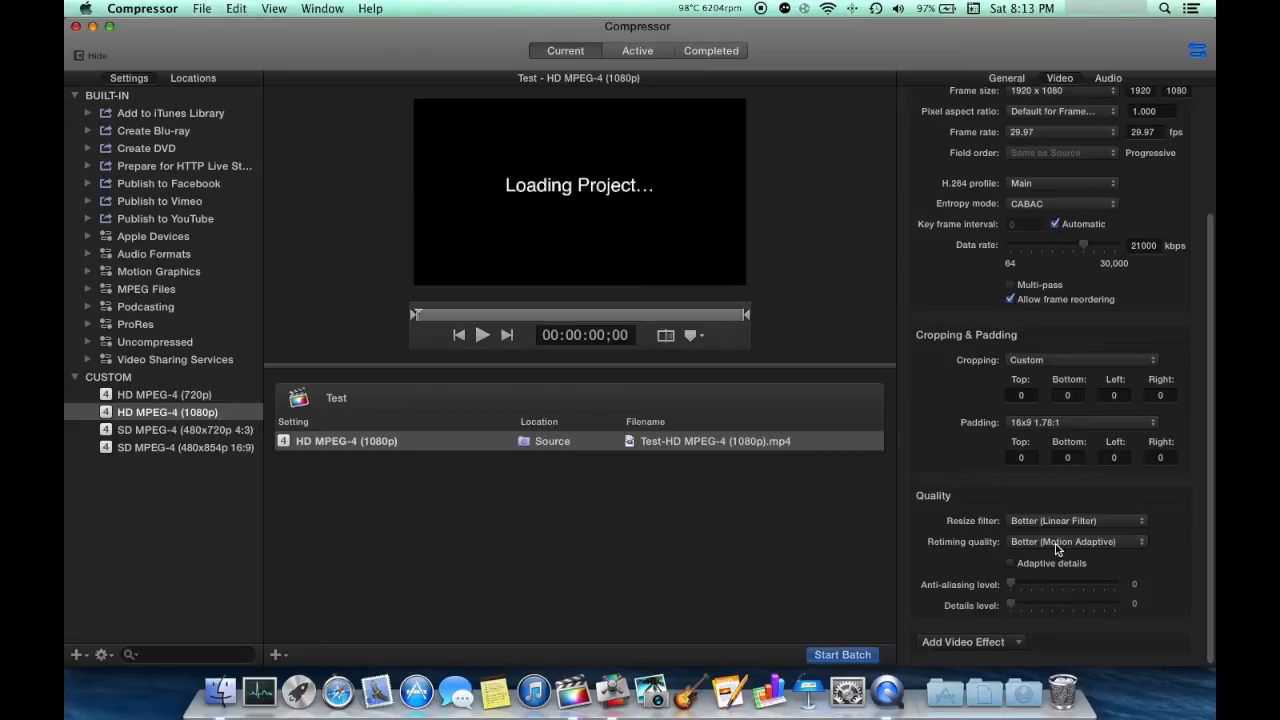
pyautogui.moveTo(1064, 548)
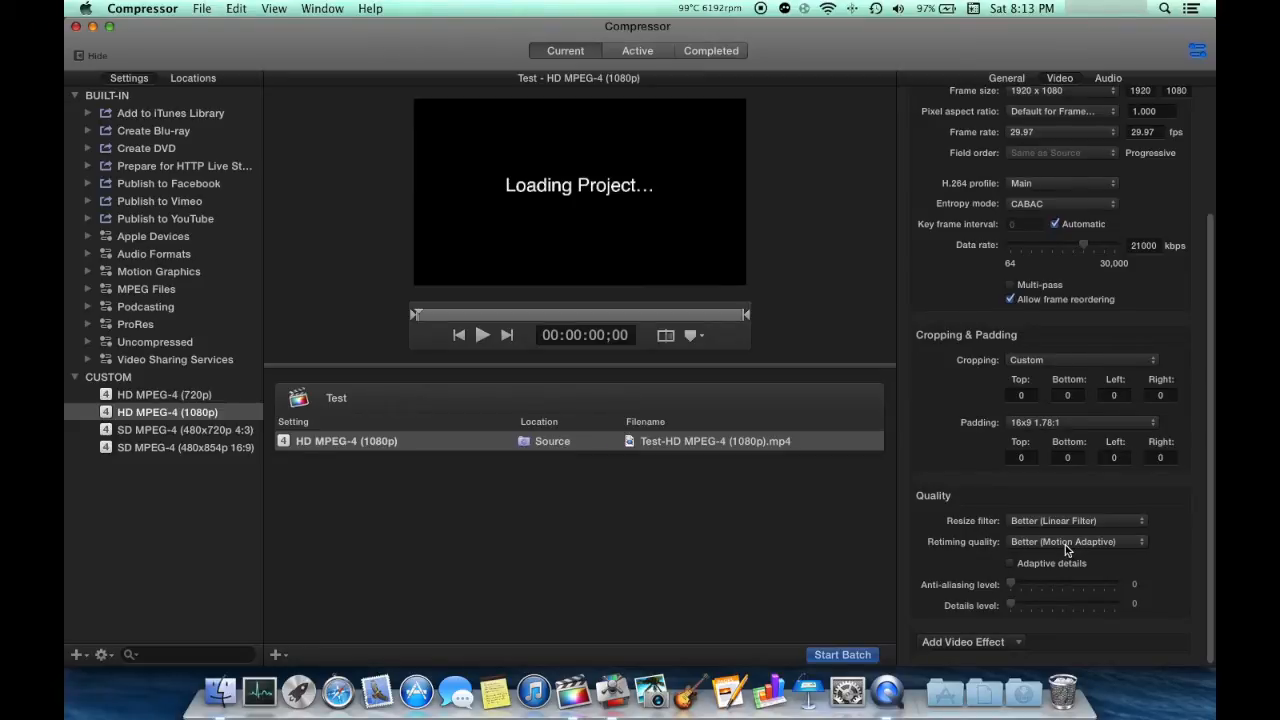
pyautogui.moveTo(1056, 548)
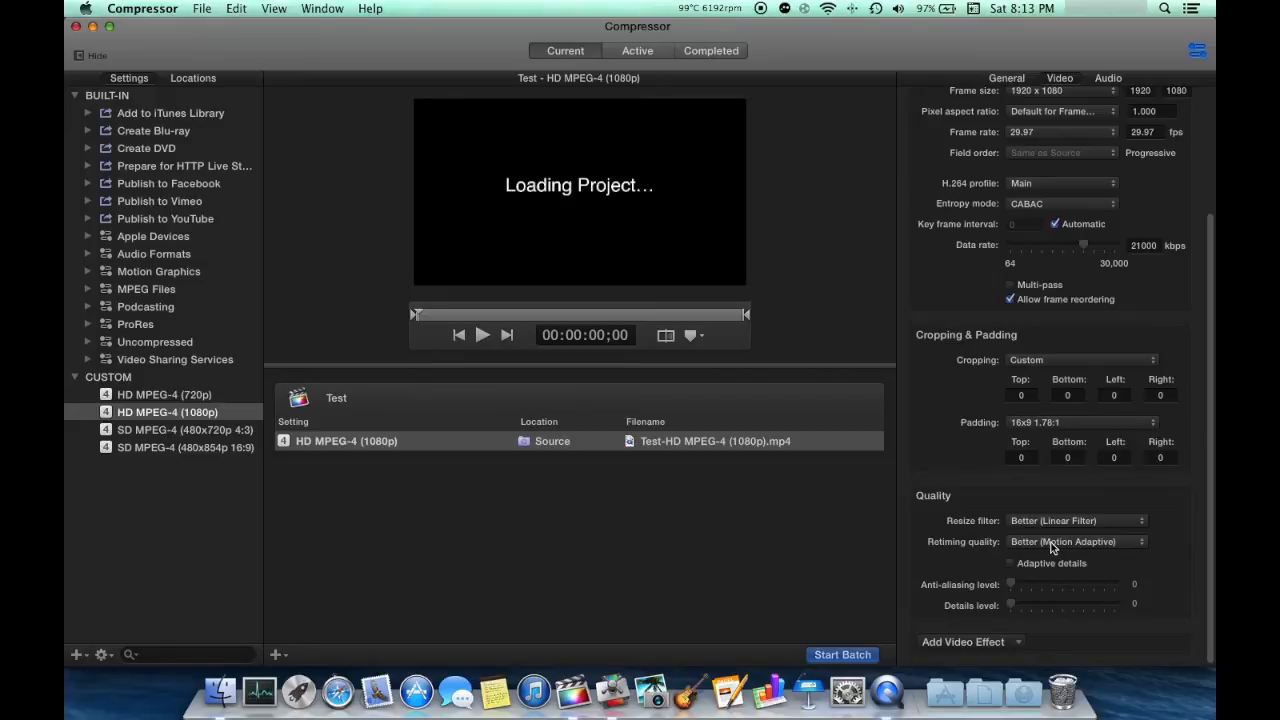
pyautogui.click(1108, 78)
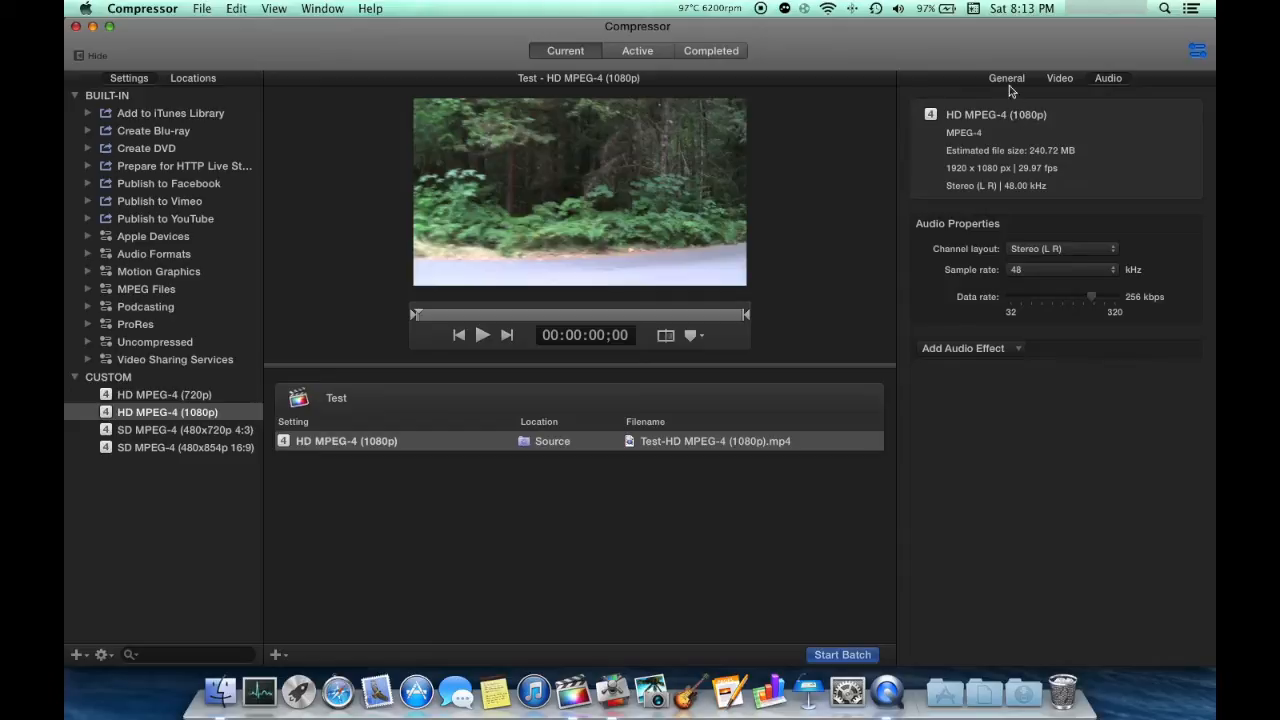
# Show the setting's General properties and start adding a new custom item.
pyautogui.click(1006, 78)
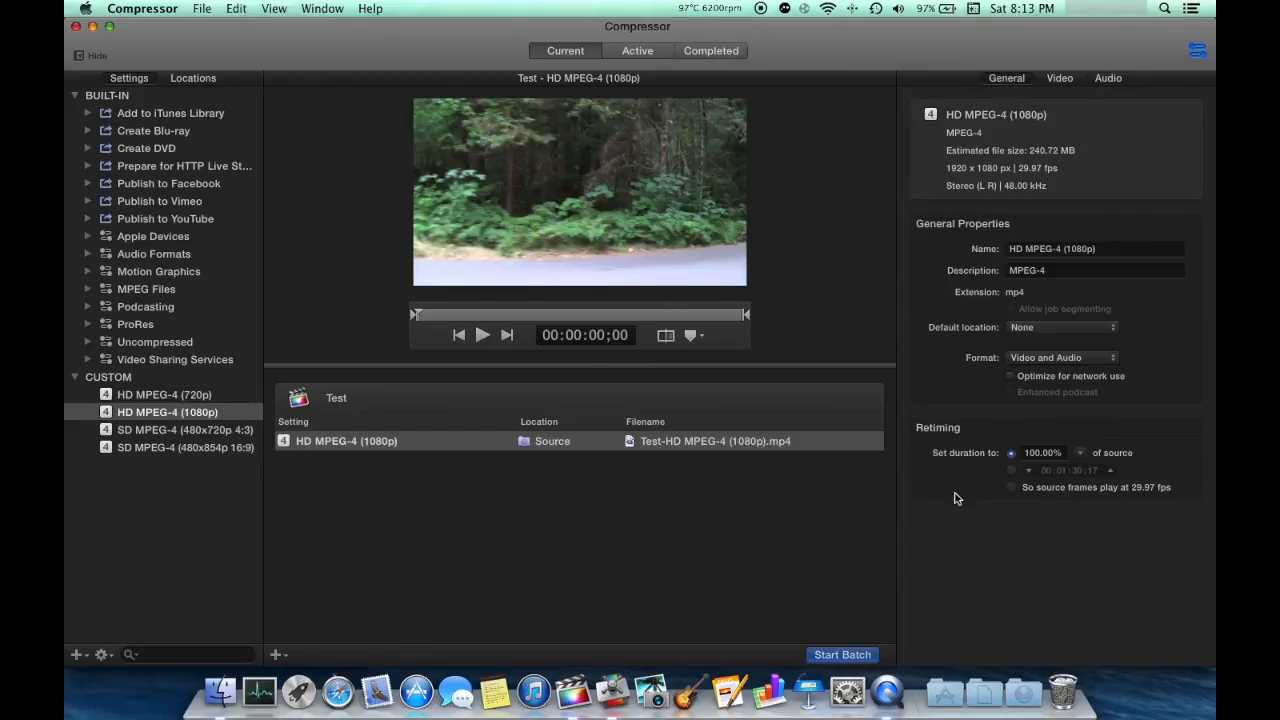
pyautogui.moveTo(930, 560)
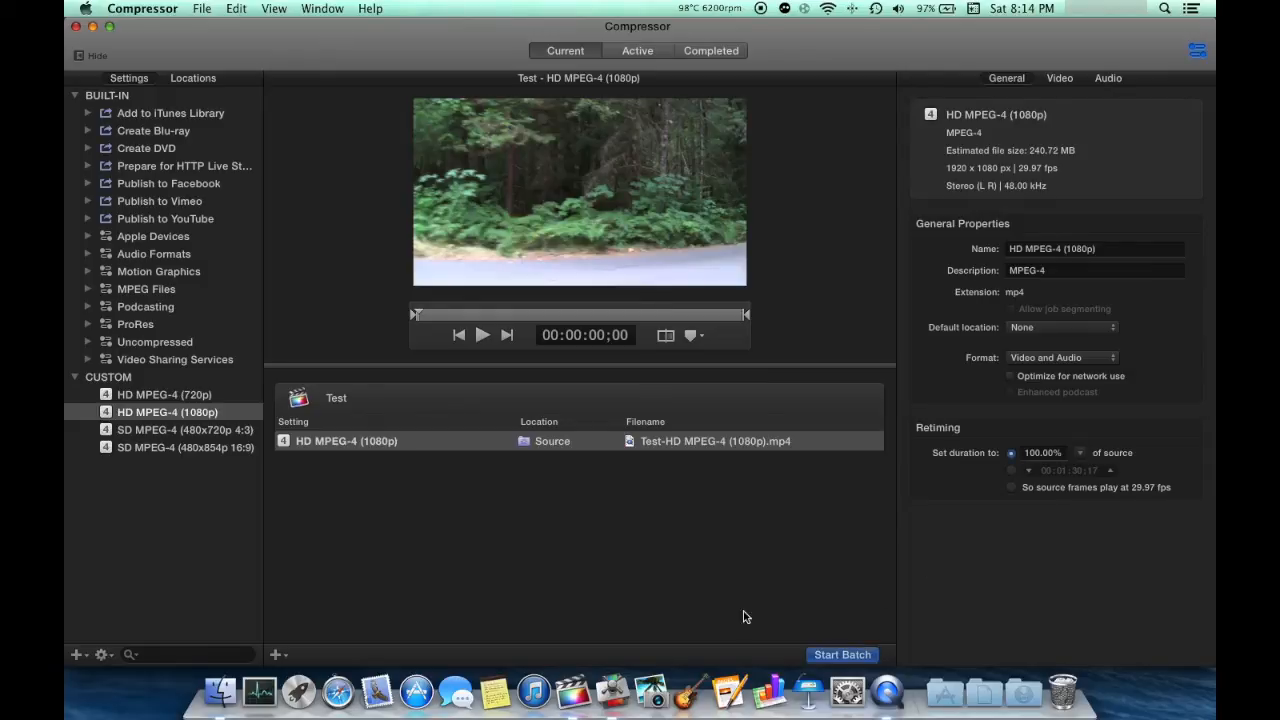
pyautogui.moveTo(270, 584)
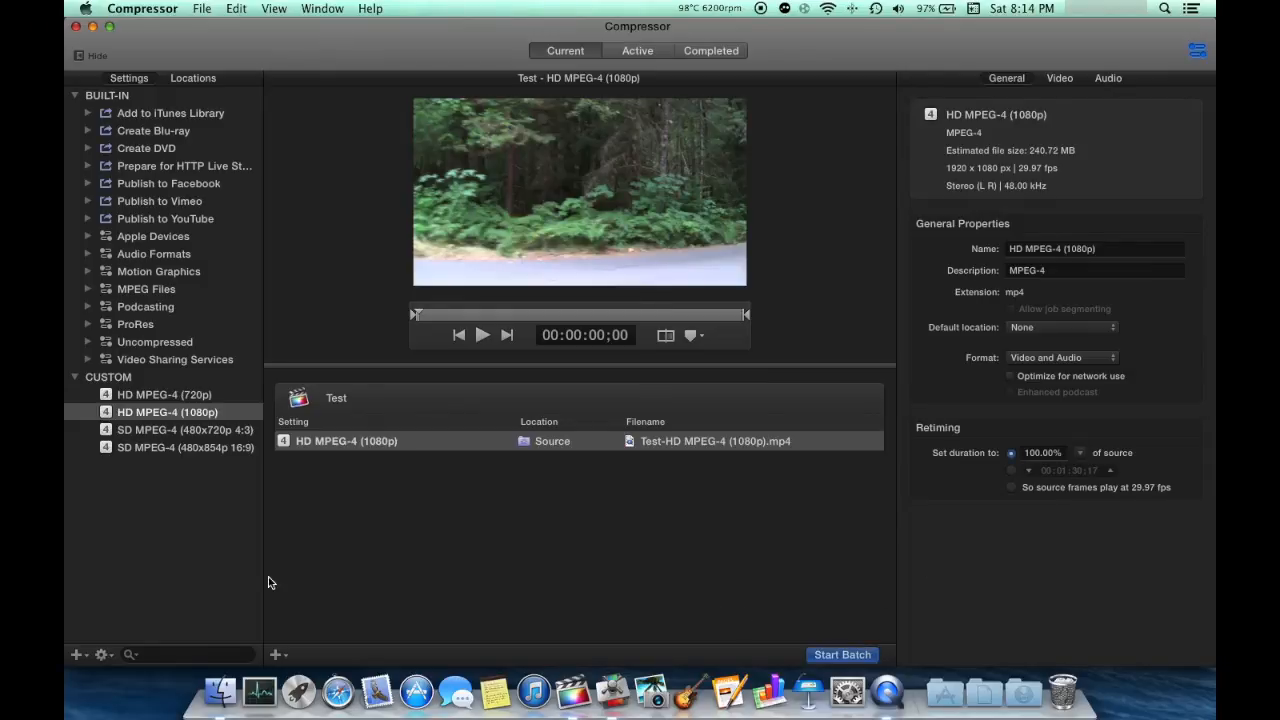
pyautogui.click(76, 654)
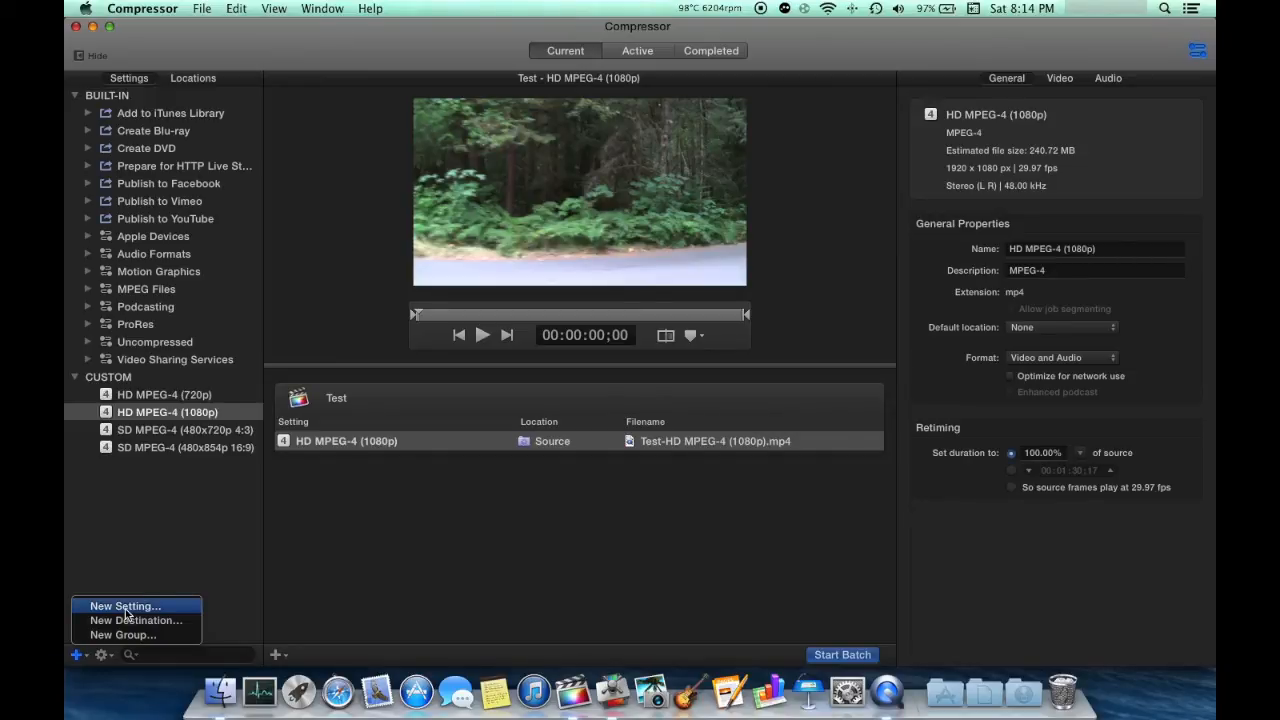
pyautogui.click(124, 606)
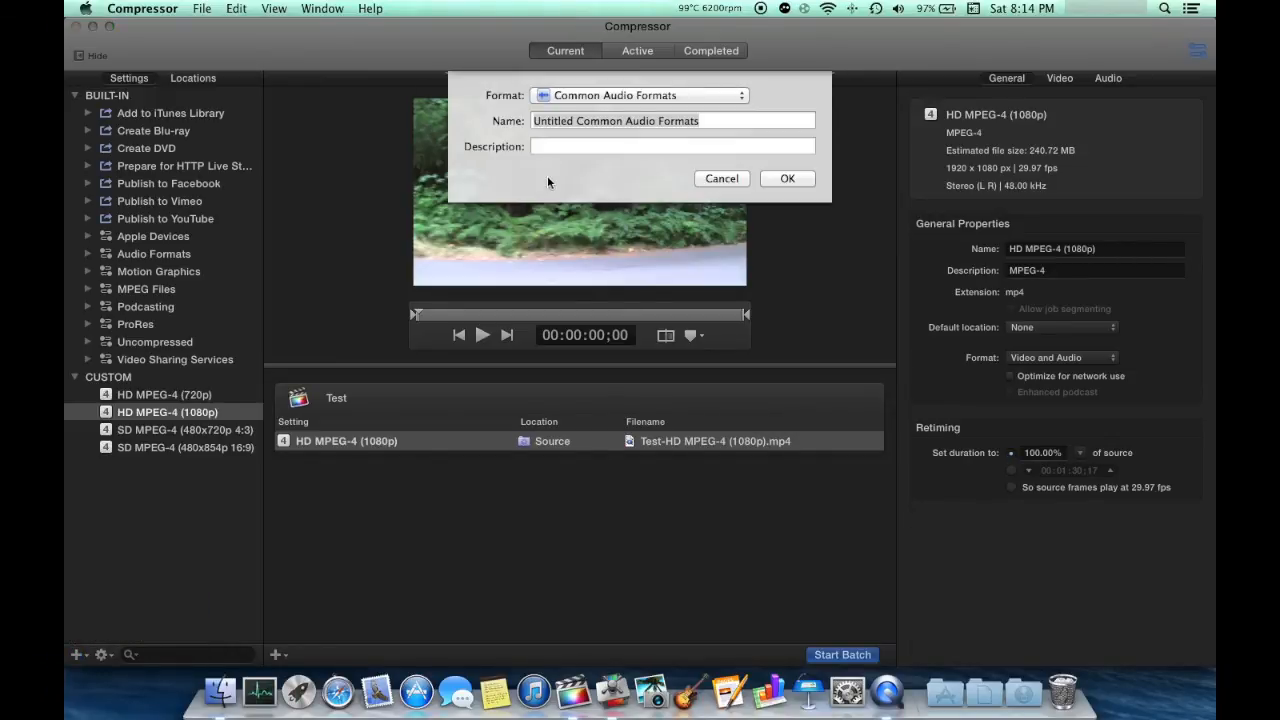
pyautogui.click(640, 96)
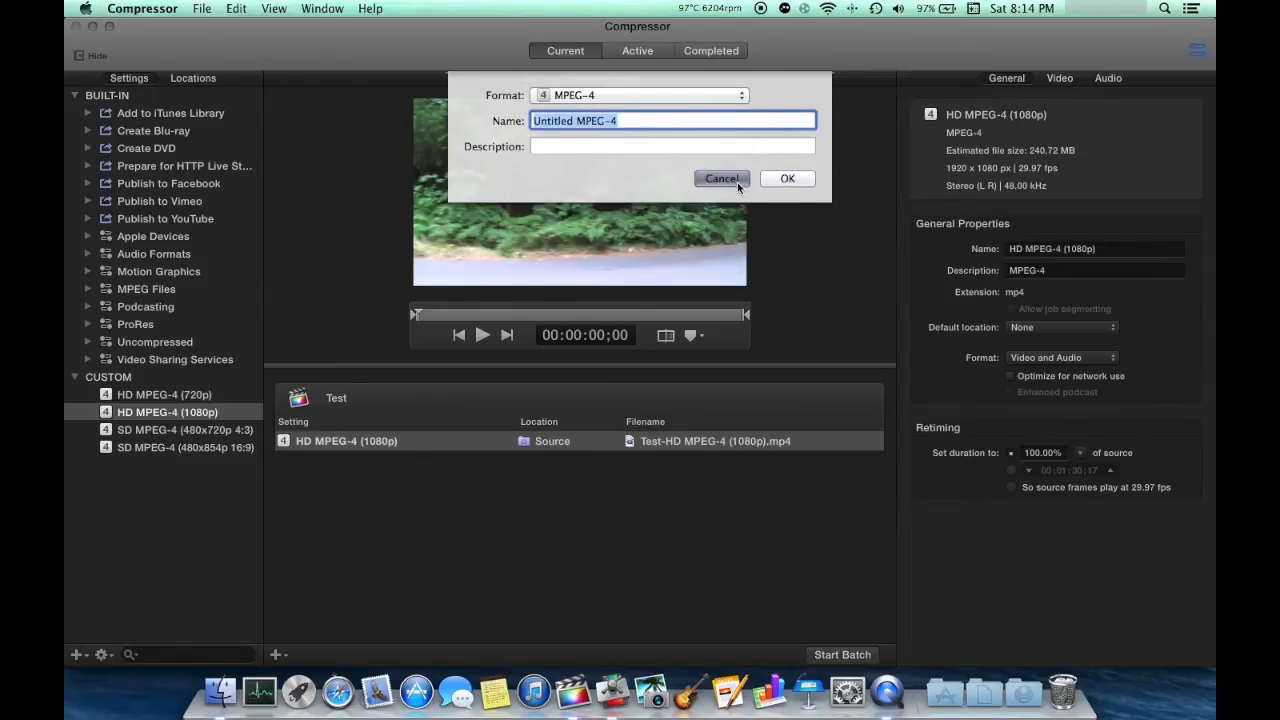
pyautogui.click(720, 178)
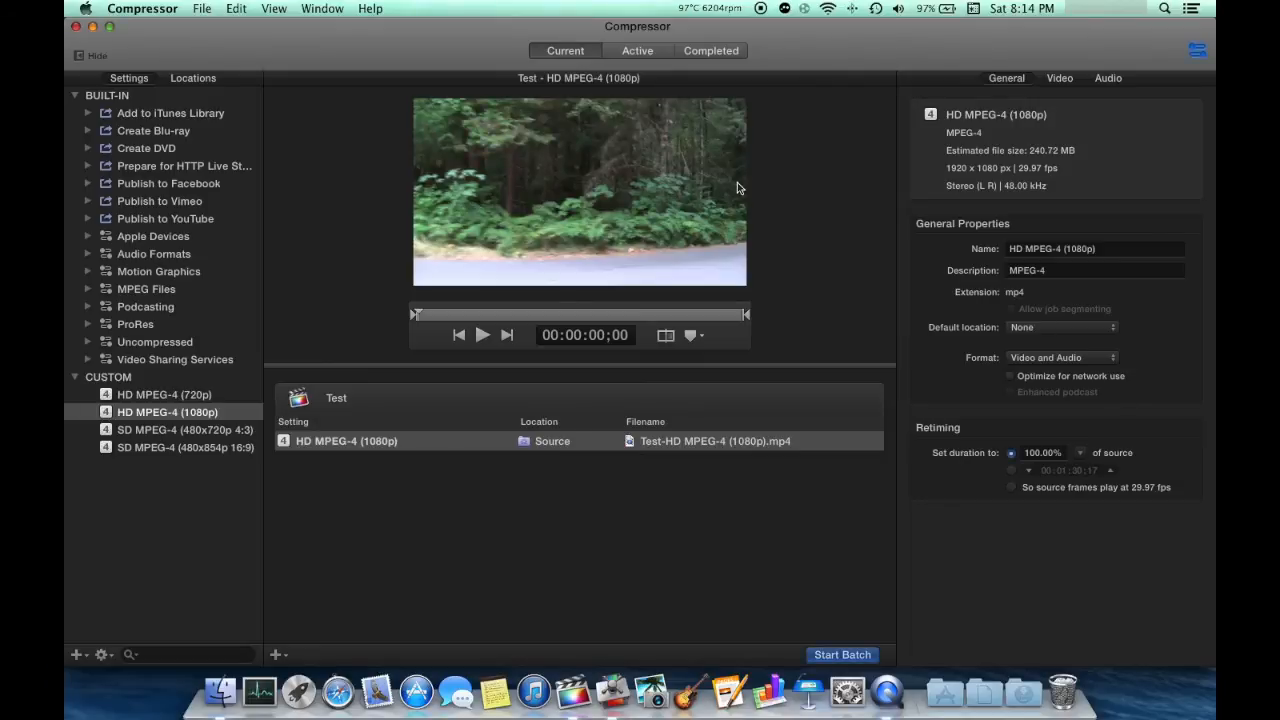